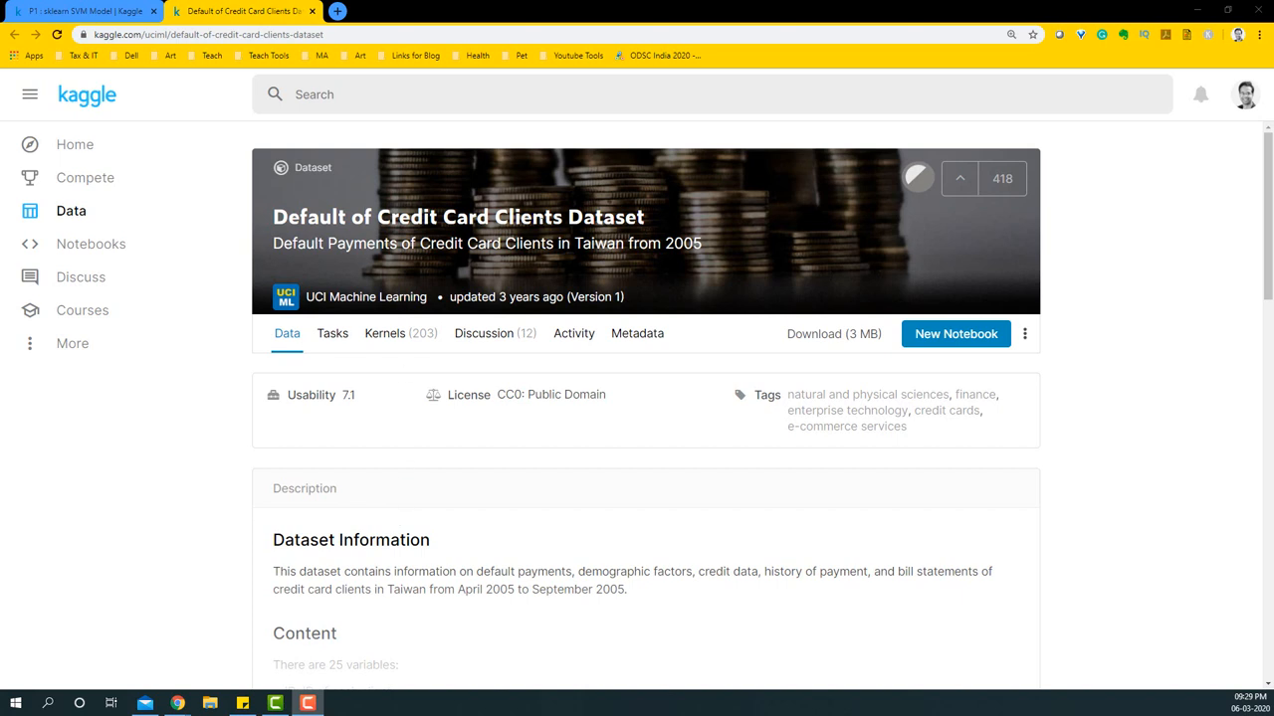
{"action": "mouse_move", "coordinate": [580, 297]}
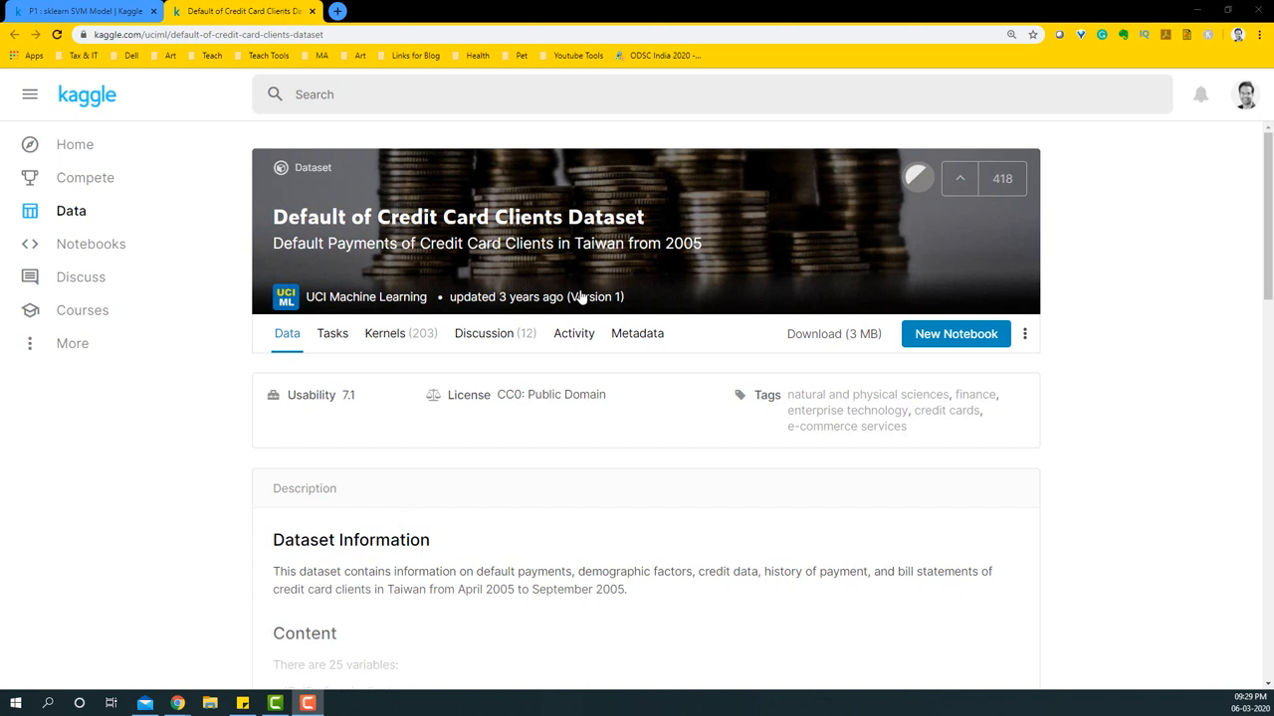
{"action": "mouse_move", "coordinate": [582, 299]}
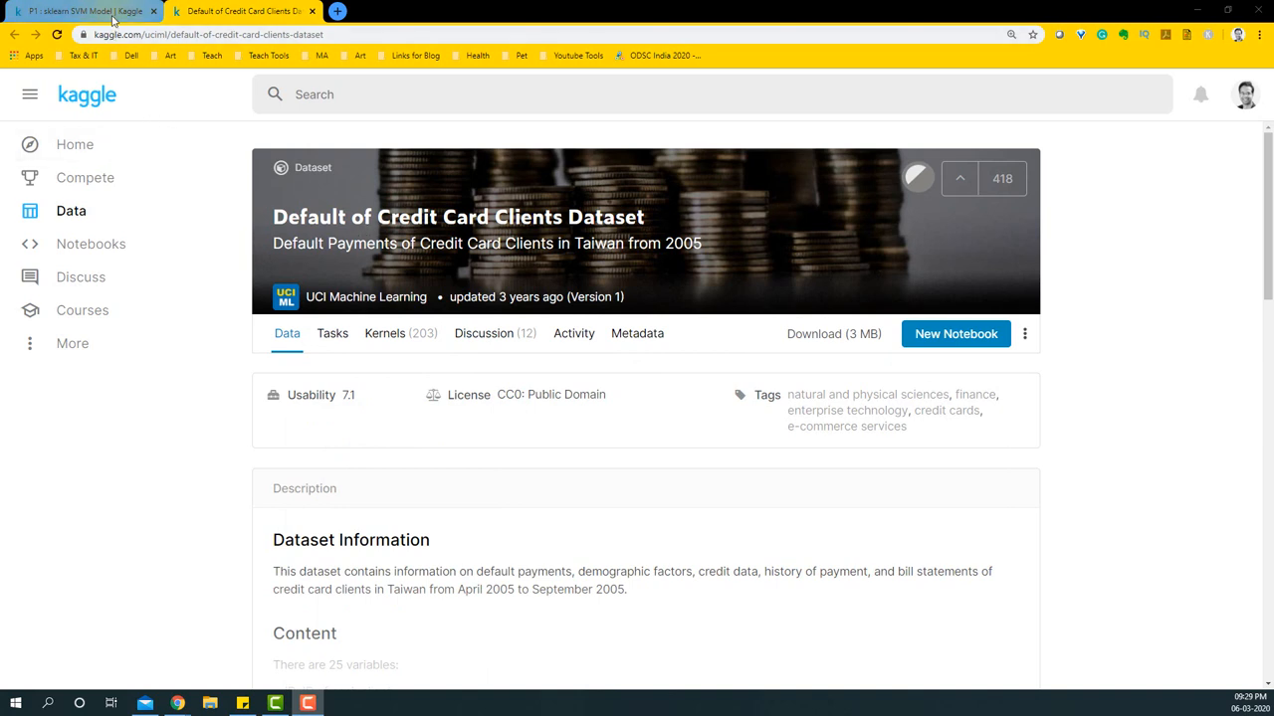
{"action": "mouse_move", "coordinate": [85, 11]}
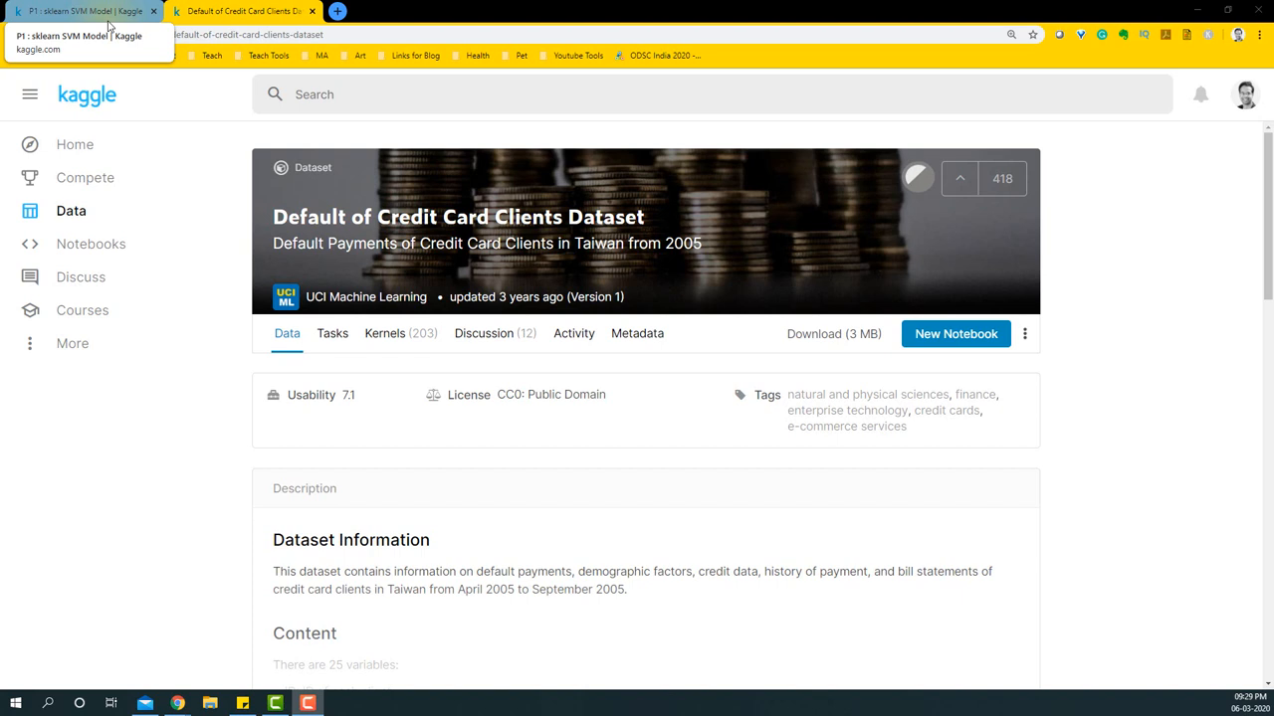
In the SVM notebook, rerun the import, os.walk and UCI_Credit_Card.csv read_csv cells
{"action": "left_click", "coordinate": [85, 11]}
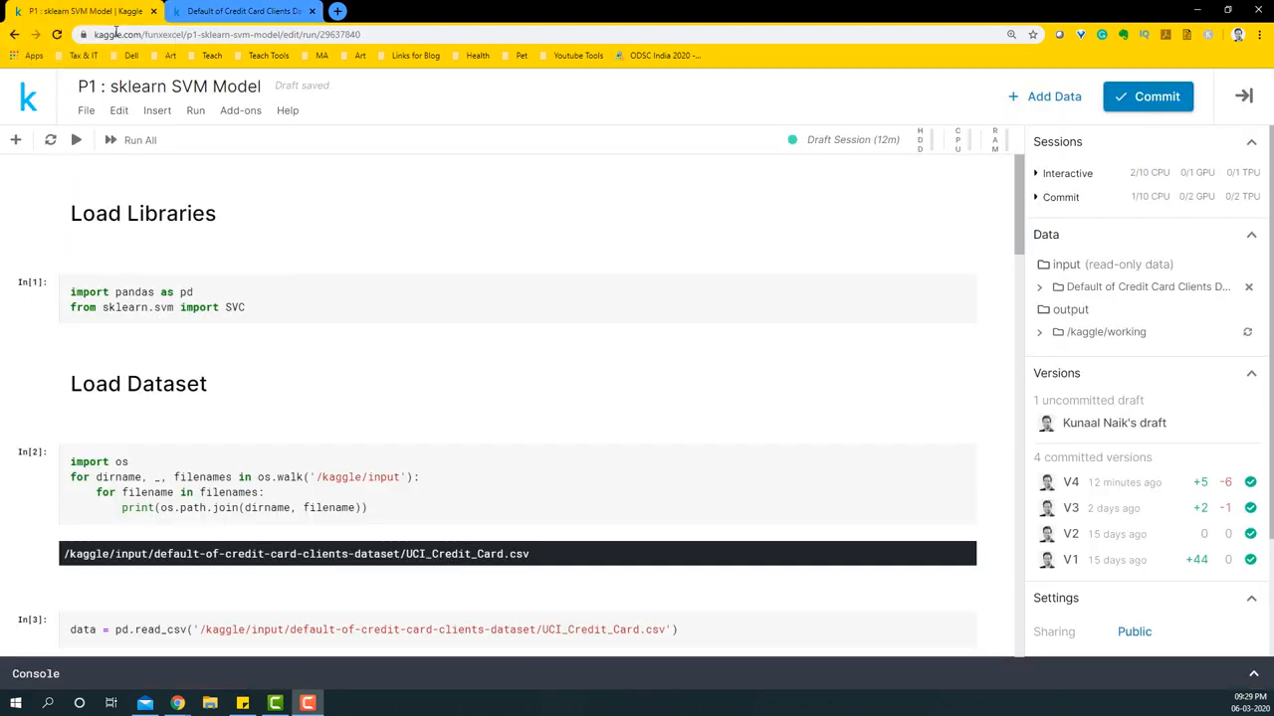
{"action": "left_click", "coordinate": [147, 306]}
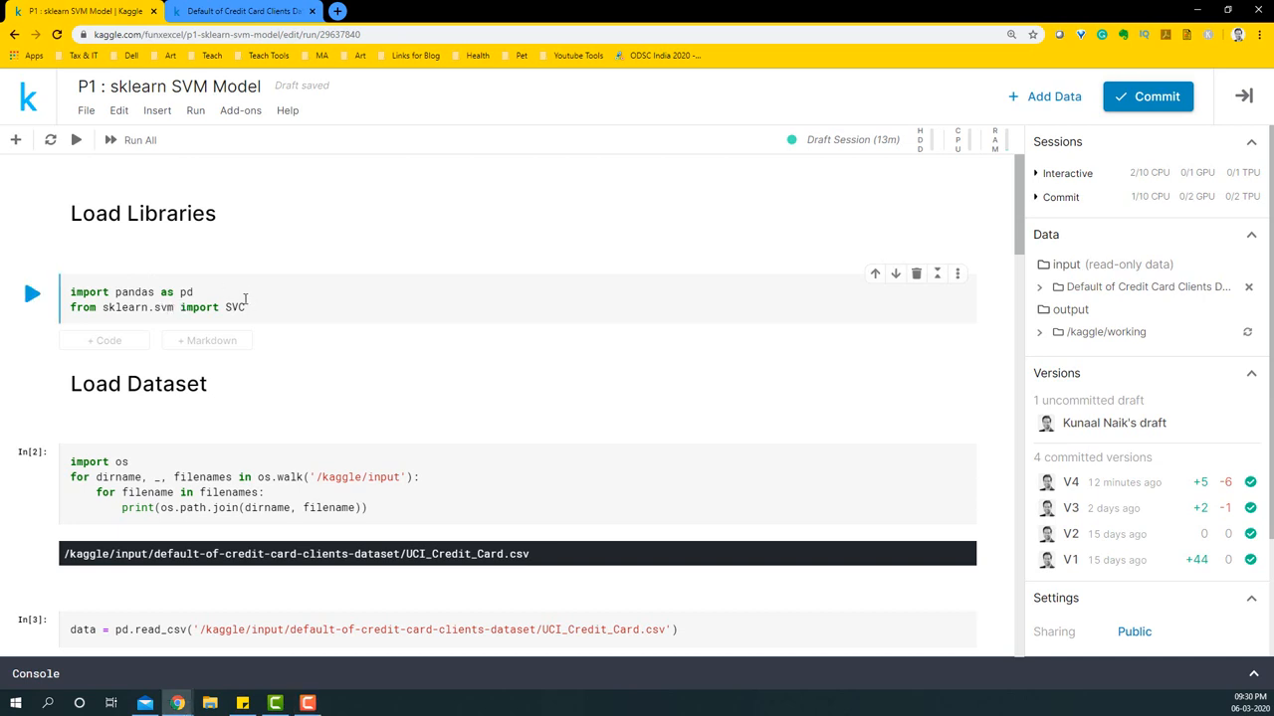
{"action": "scroll", "scroll_direction": "down", "scroll_amount": 3}
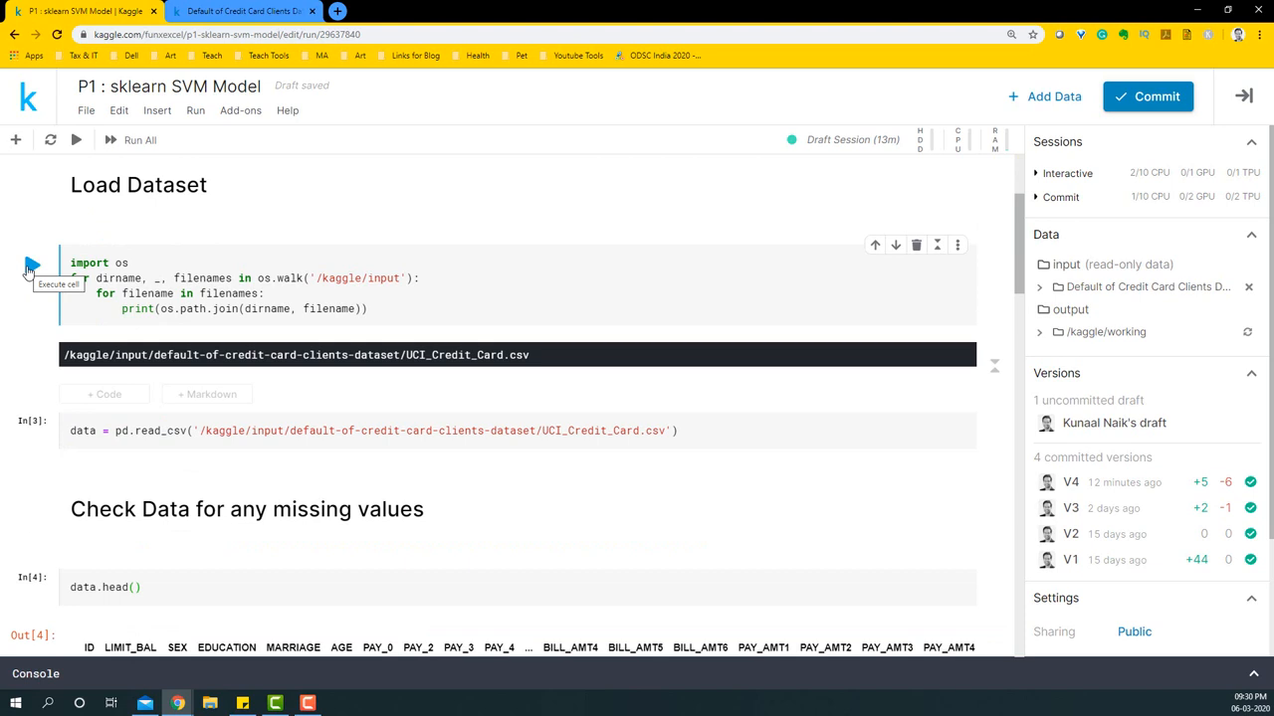
{"action": "mouse_move", "coordinate": [142, 394]}
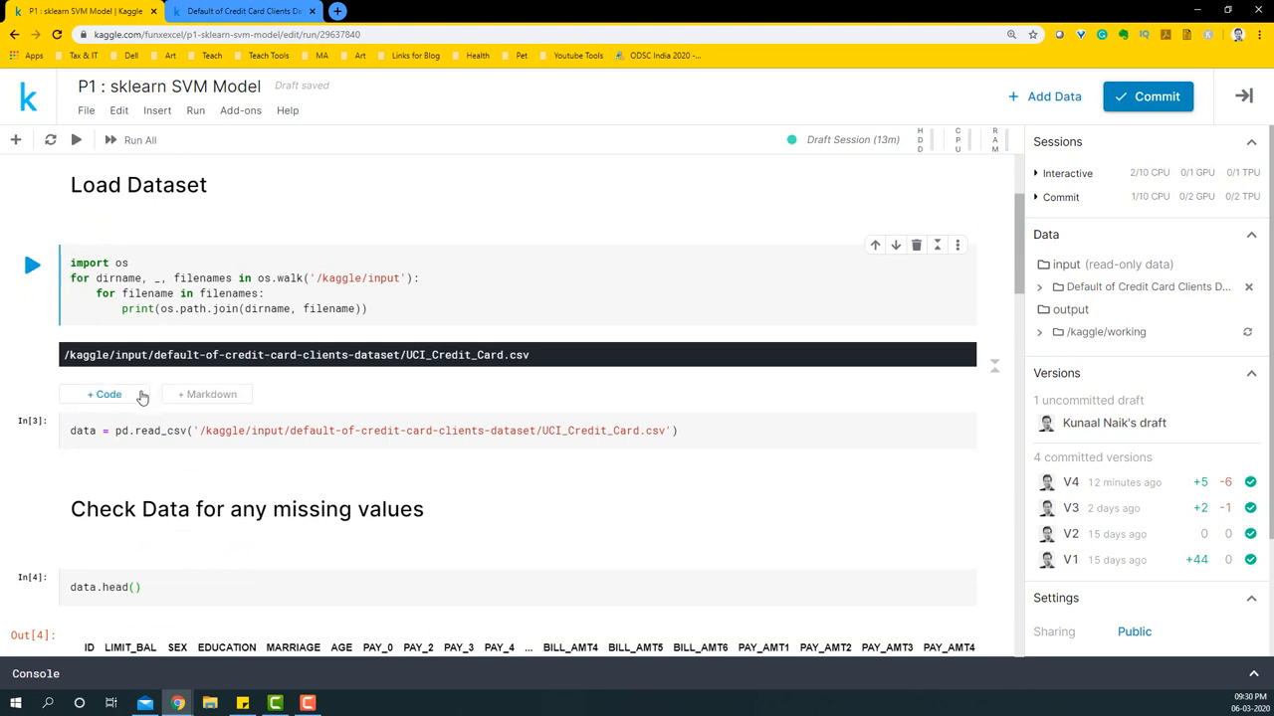
{"action": "left_click", "coordinate": [85, 430]}
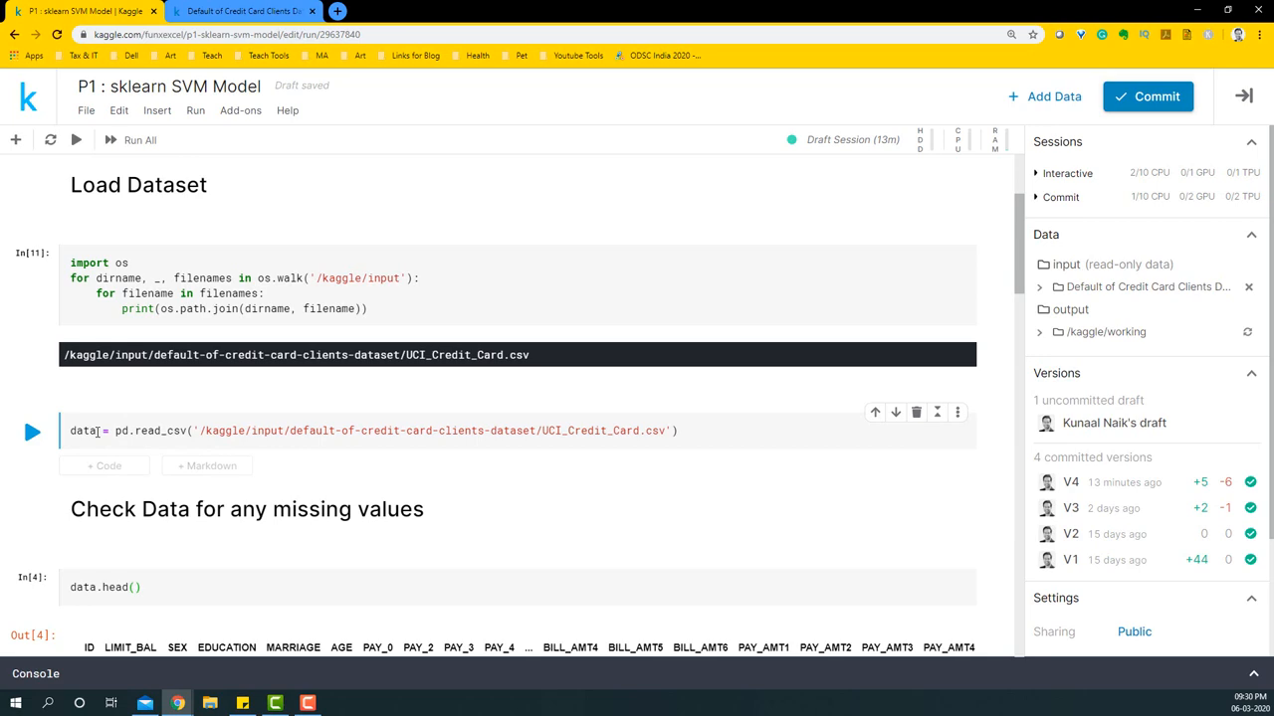
{"action": "left_click", "coordinate": [32, 431]}
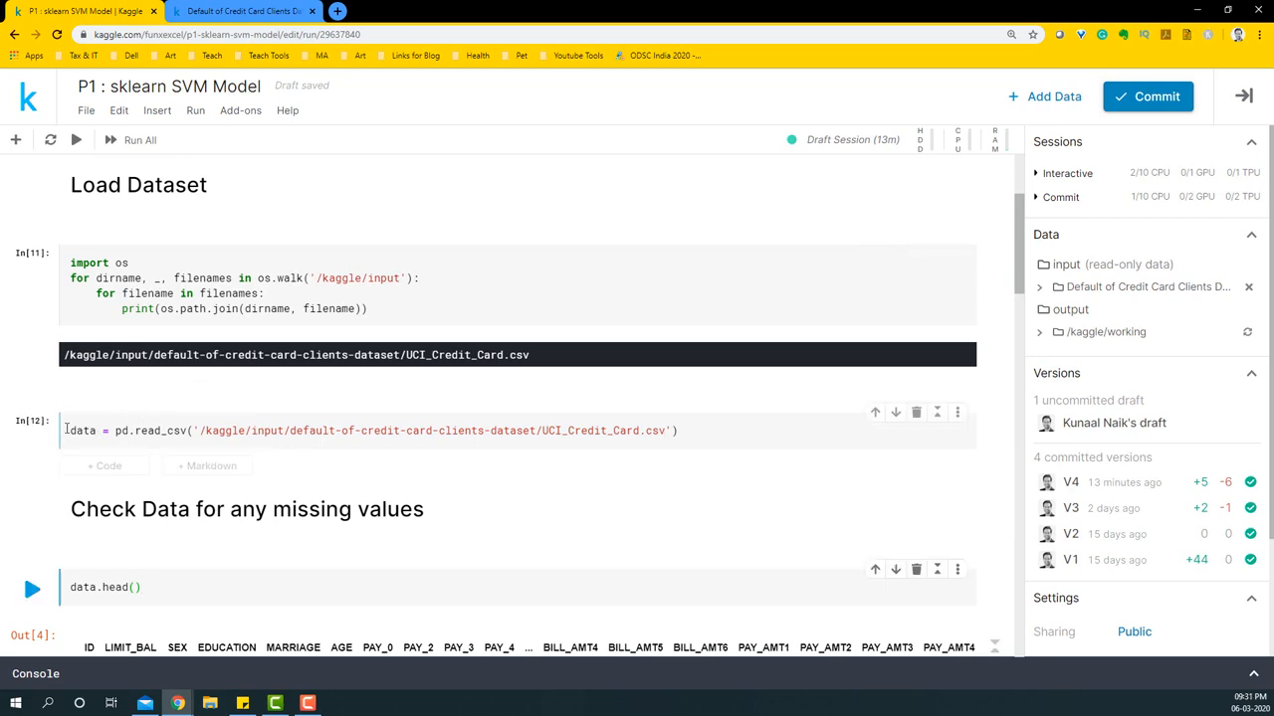
Rerun data.head(), scan across to default.payment.next.month, and view the isnull().sum() counts
{"action": "scroll", "scroll_direction": "down", "scroll_amount": 3}
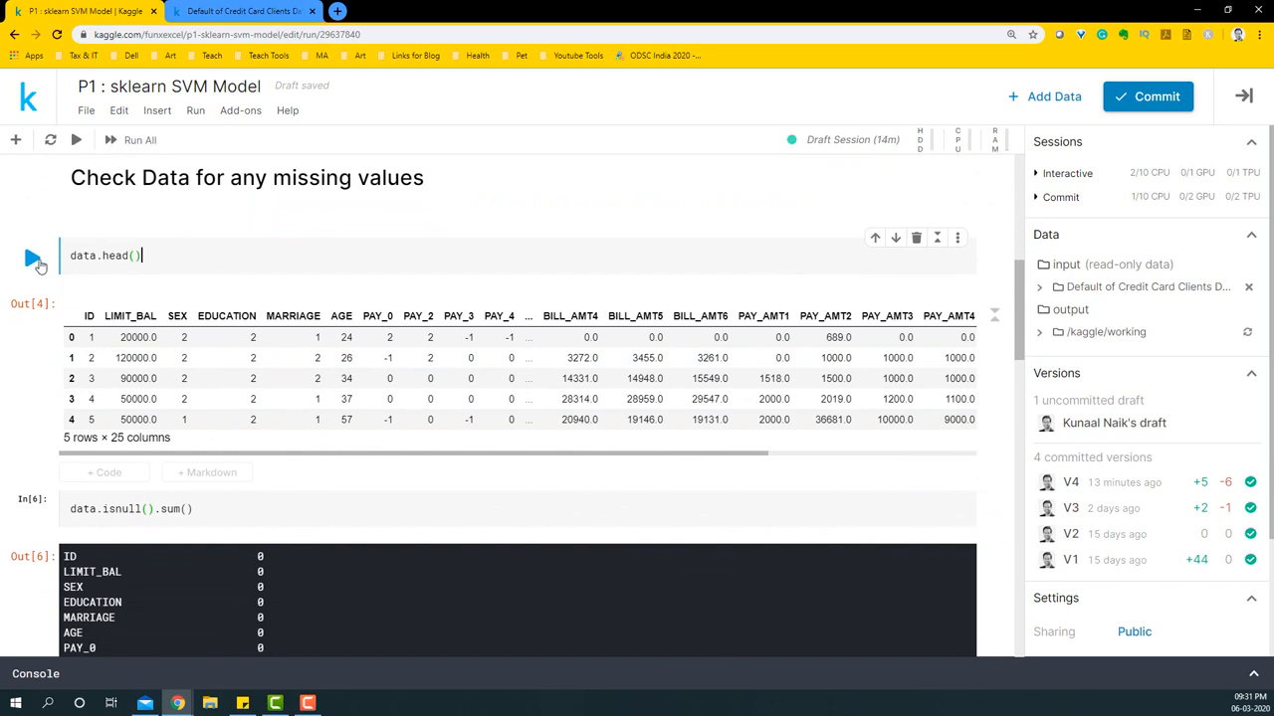
{"action": "left_click", "coordinate": [32, 258]}
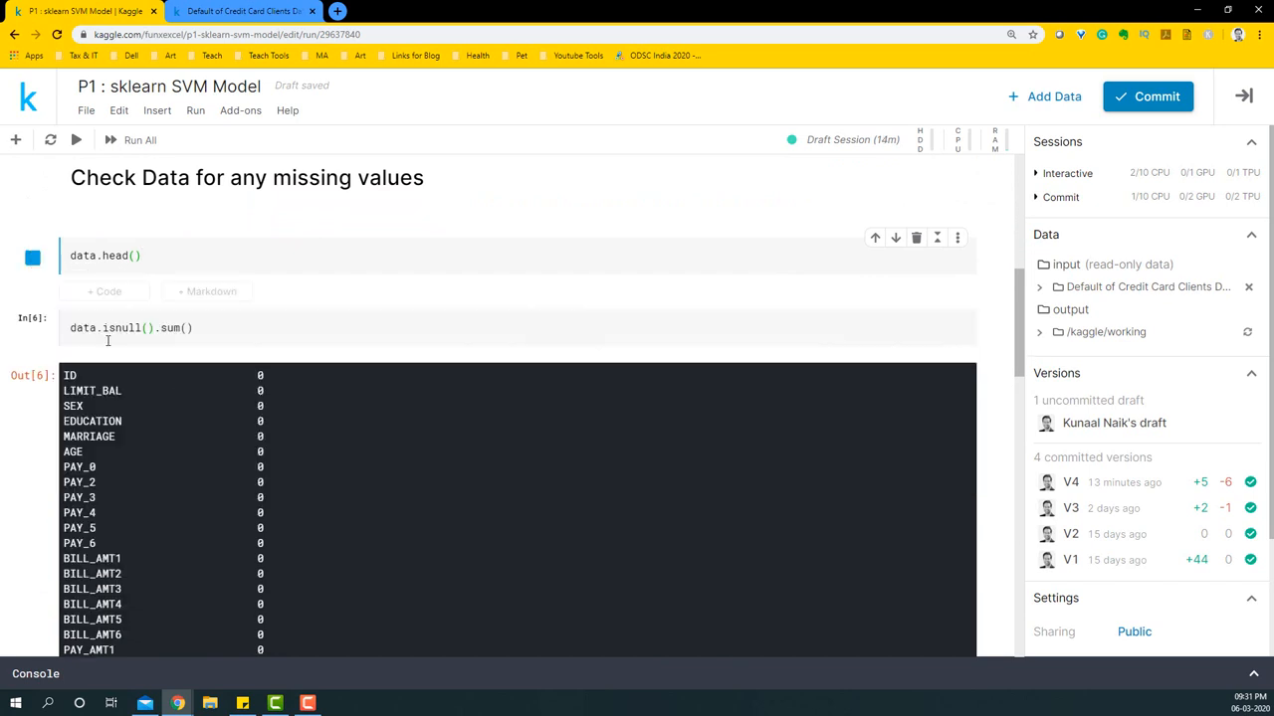
{"action": "left_click", "coordinate": [32, 257]}
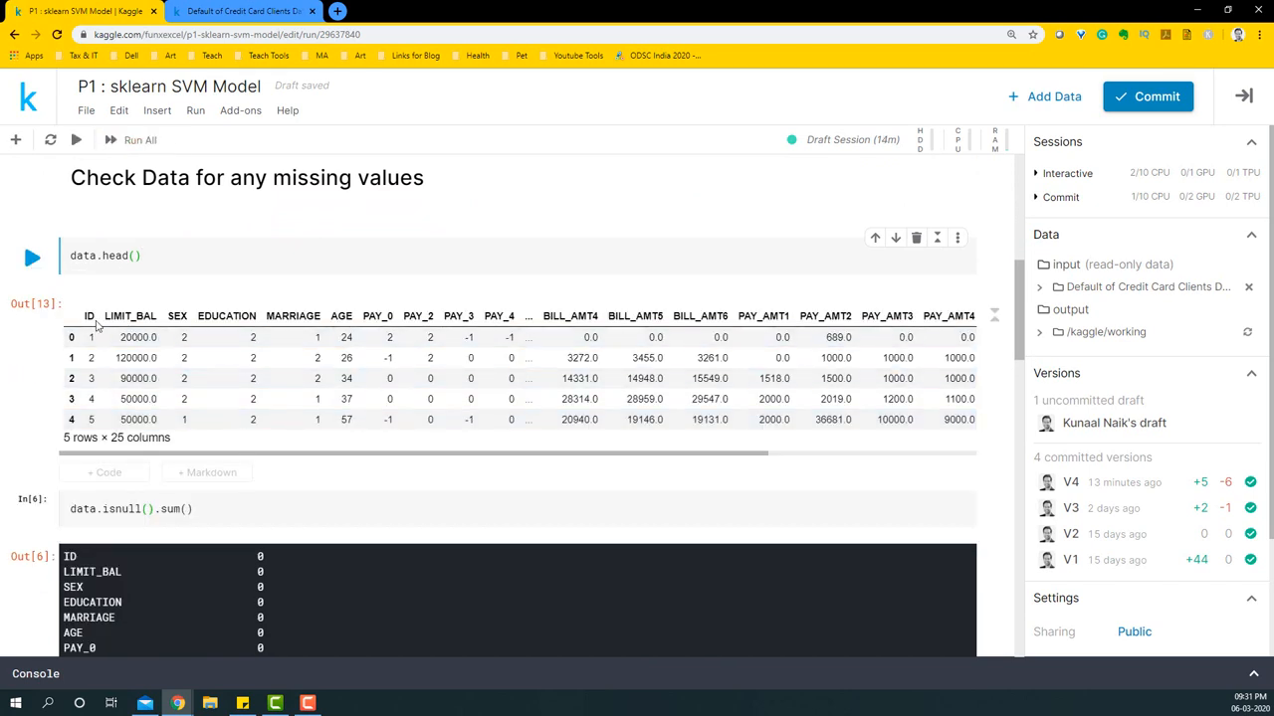
{"action": "mouse_move", "coordinate": [721, 459]}
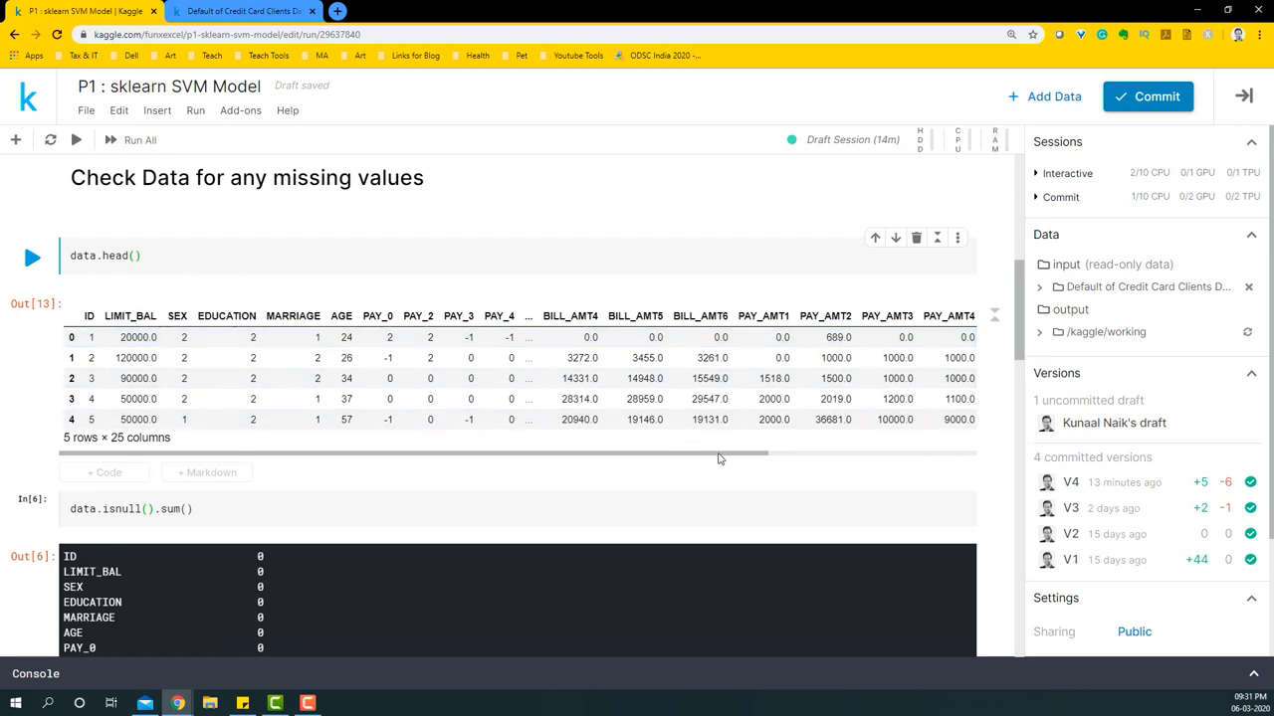
{"action": "scroll", "scroll_direction": "right", "scroll_amount": 3}
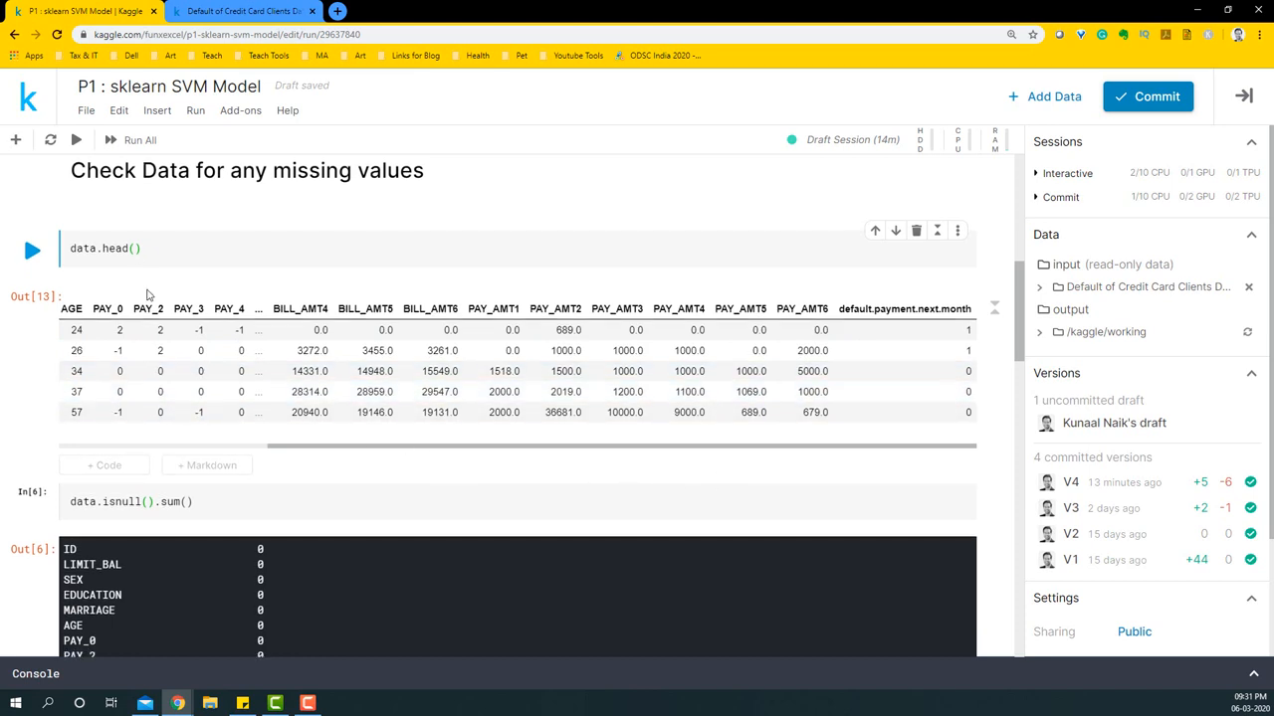
{"action": "scroll", "scroll_direction": "down", "scroll_amount": 3}
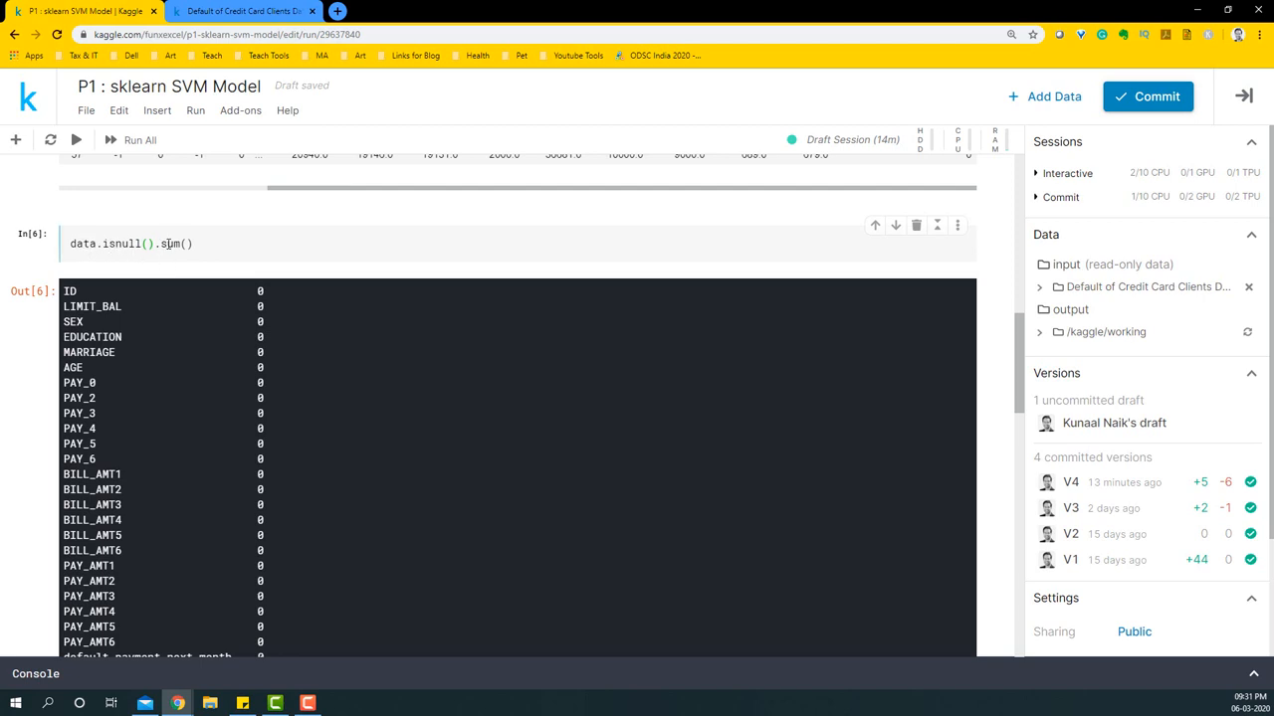
{"action": "scroll", "scroll_direction": "down", "scroll_amount": 3}
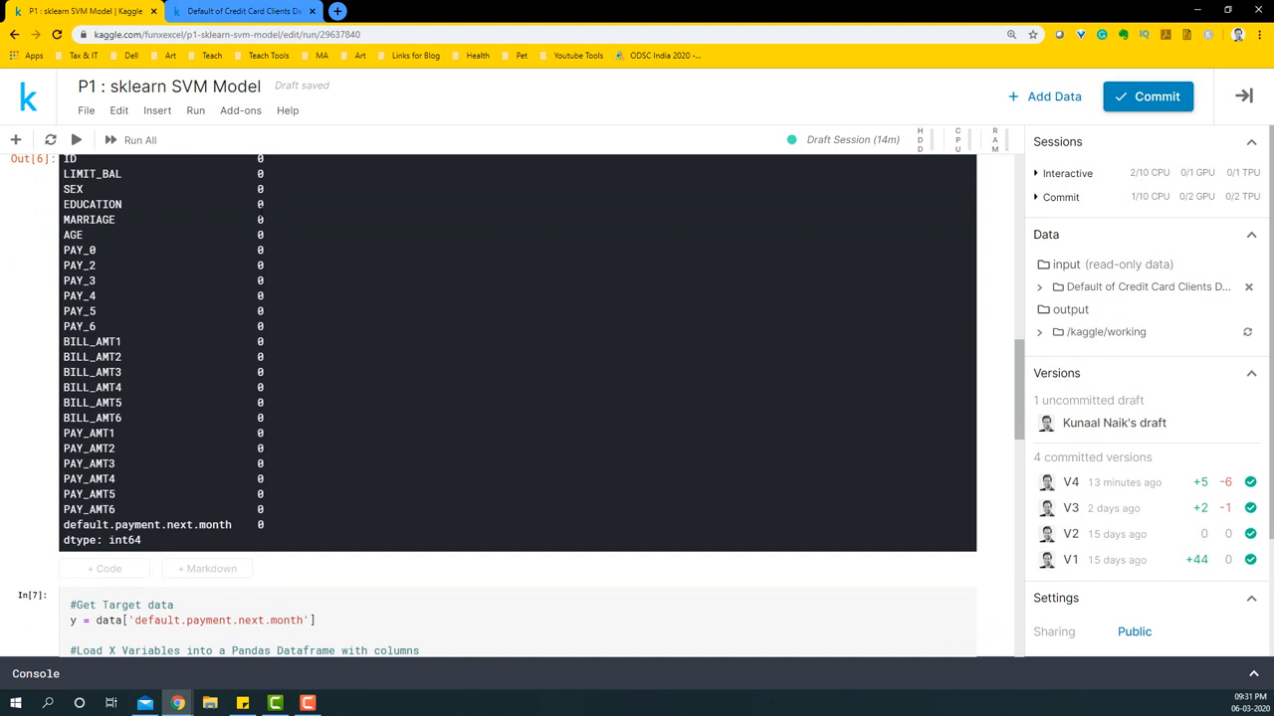
{"action": "mouse_move", "coordinate": [261, 508]}
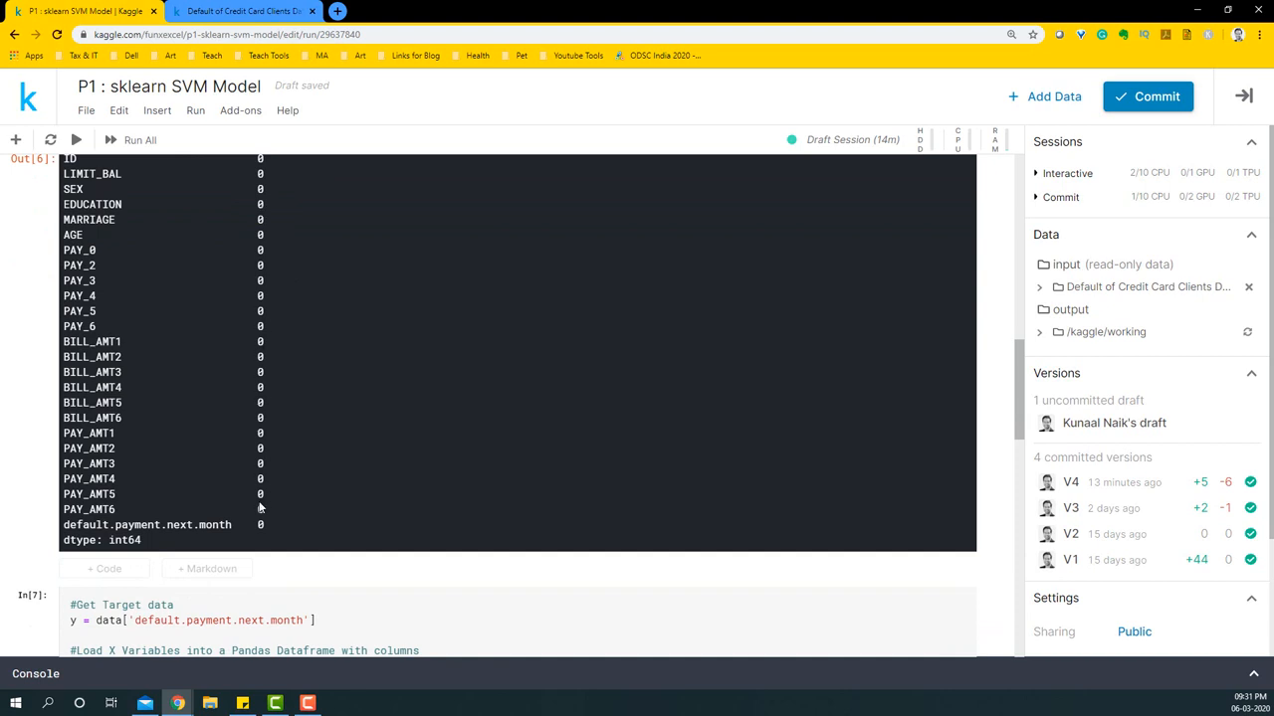
{"action": "scroll", "scroll_direction": "down", "scroll_amount": 3}
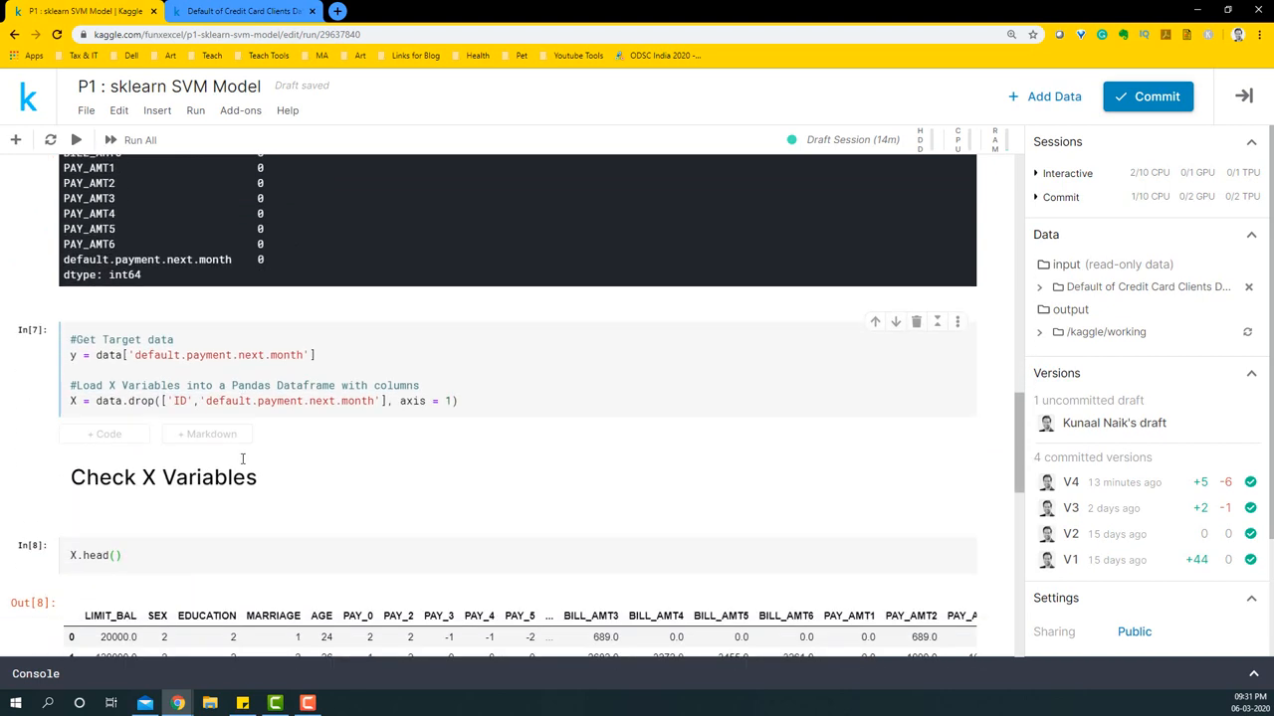
{"action": "scroll", "scroll_direction": "down", "scroll_amount": 3}
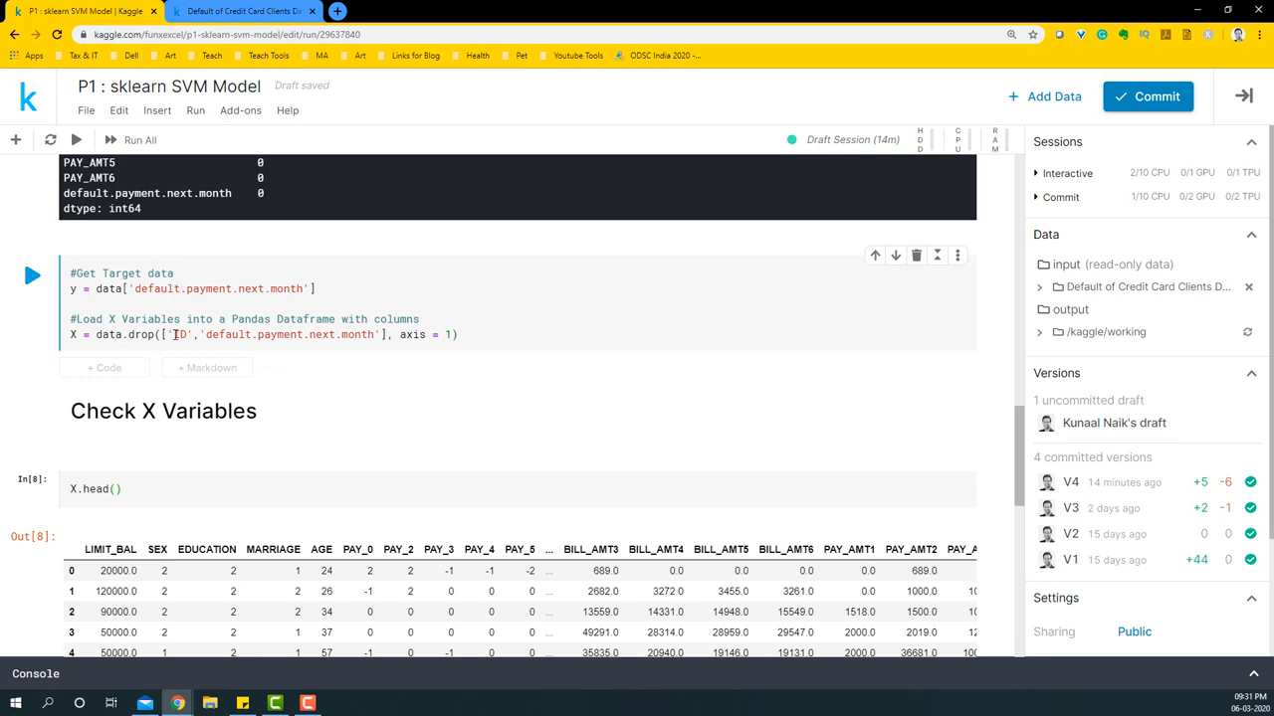
Rerun the X.head() preview and X.shape check, showing 30000 rows and 23 columns
{"action": "double_click", "coordinate": [289, 335]}
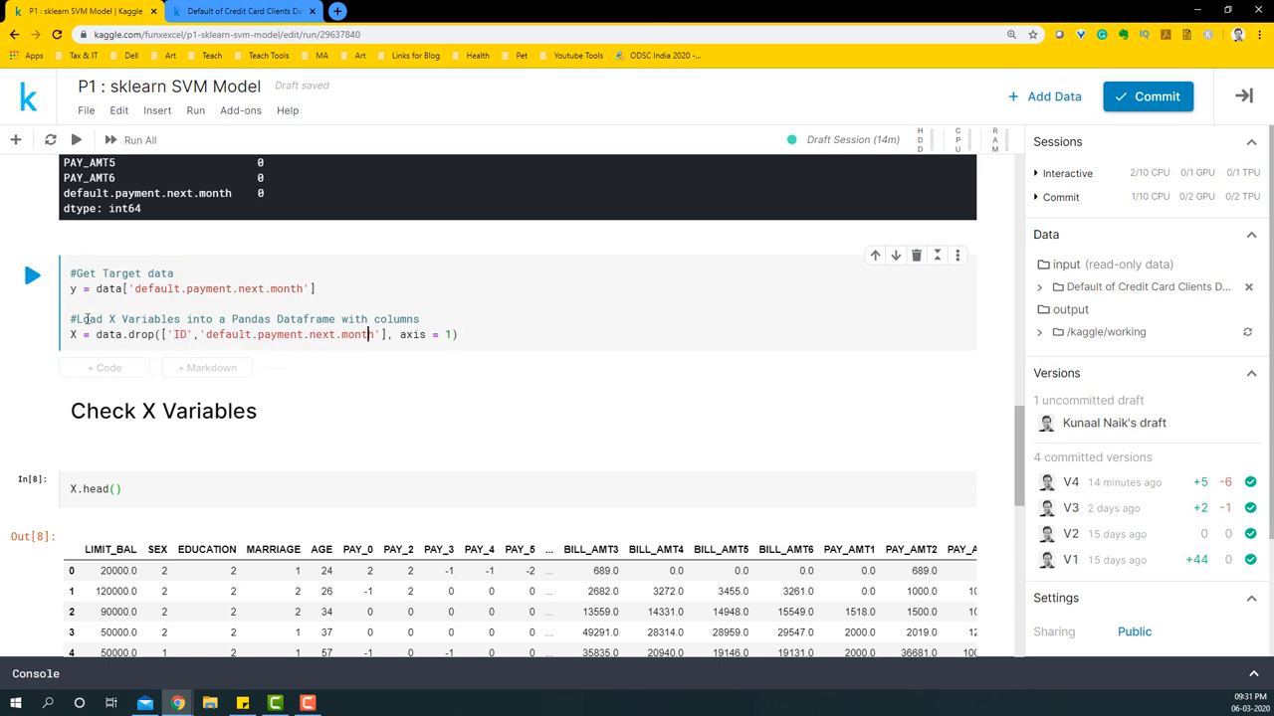
{"action": "scroll", "scroll_direction": "down", "scroll_amount": 3}
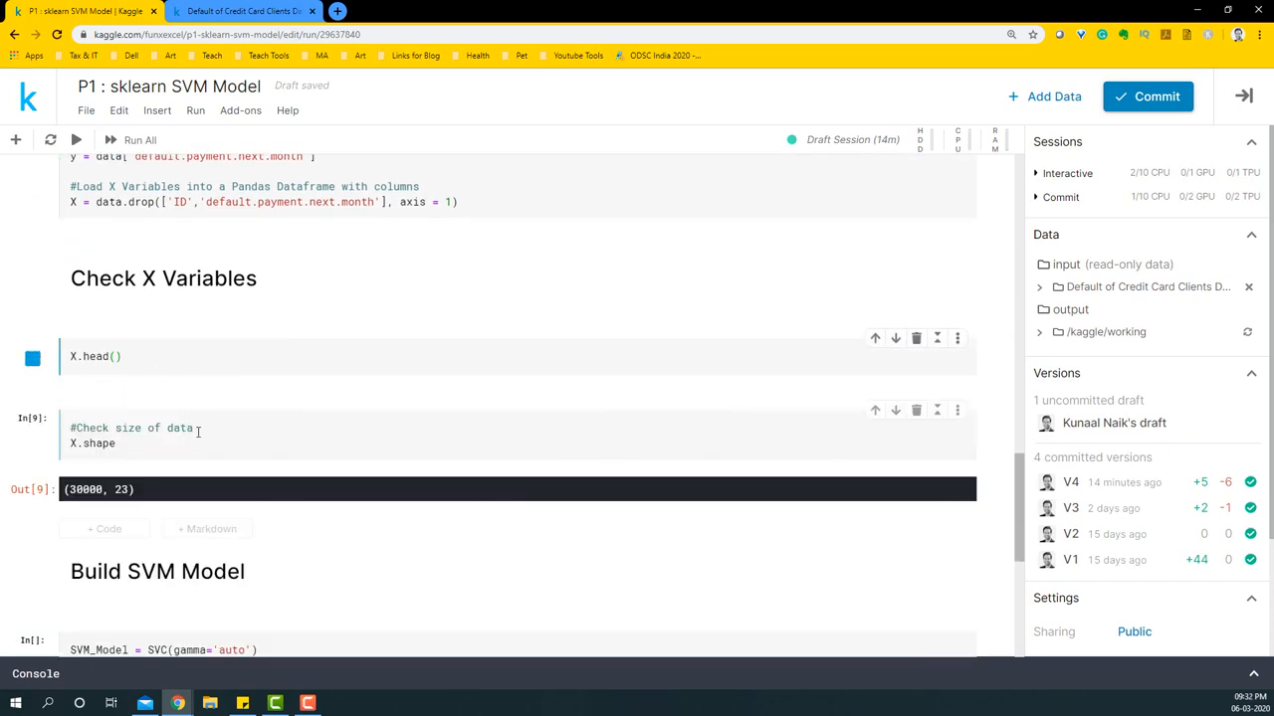
{"action": "left_click", "coordinate": [32, 356]}
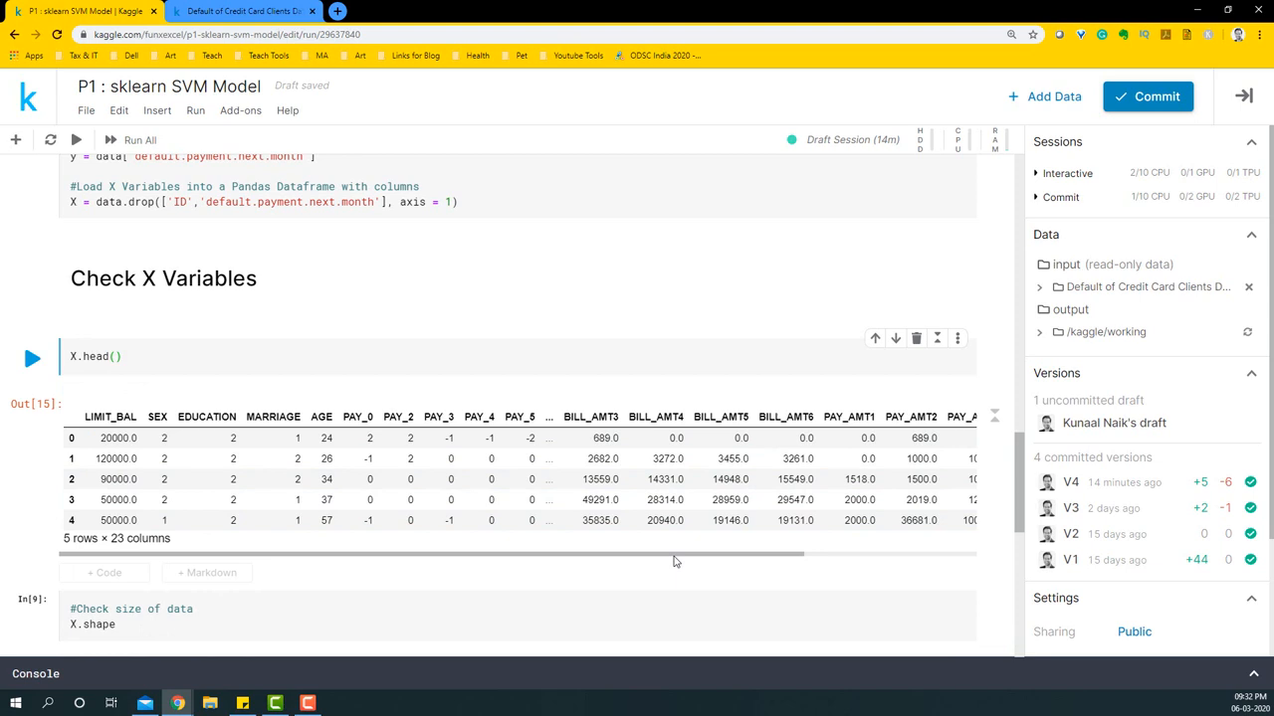
{"action": "scroll", "scroll_direction": "right", "scroll_amount": 3}
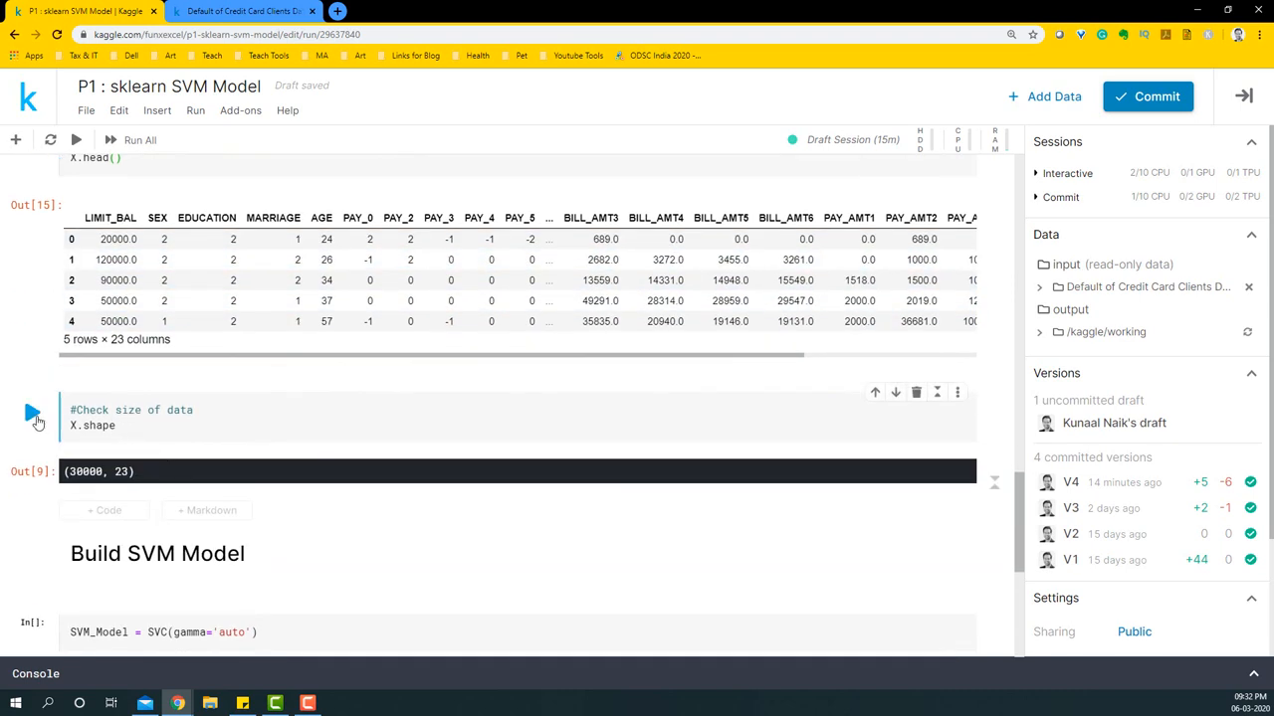
{"action": "left_click", "coordinate": [31, 413]}
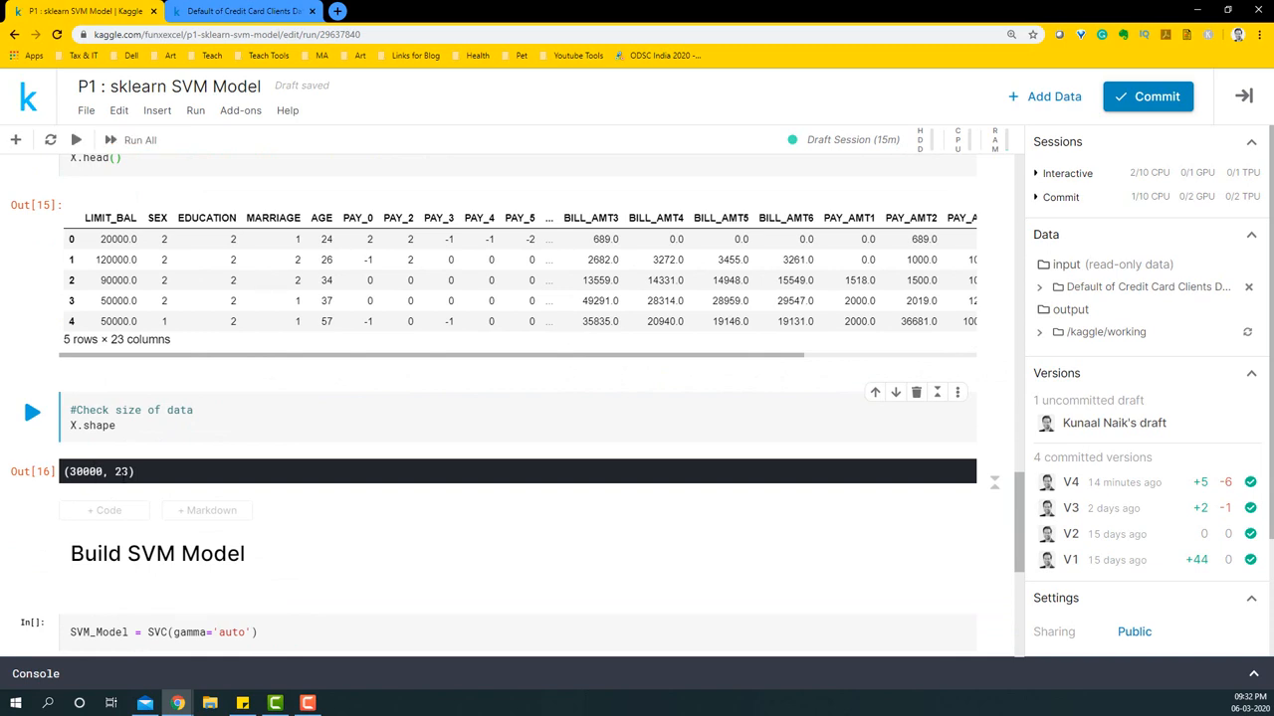
{"action": "scroll", "scroll_direction": "down", "scroll_amount": 3}
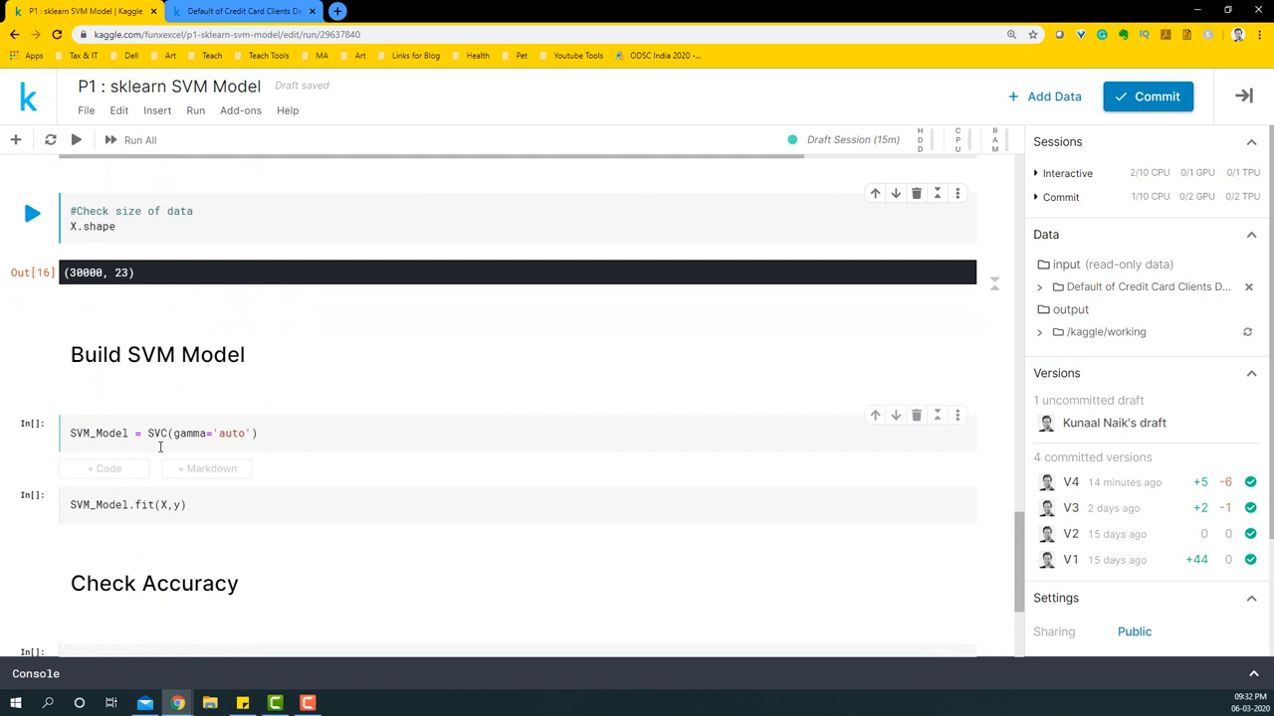
Run SVM_Model = SVC(gamma='auto') and SVM_Model.fit(X,y), showing the RBF-kernel parameters
{"action": "scroll", "scroll_direction": "down", "scroll_amount": 3}
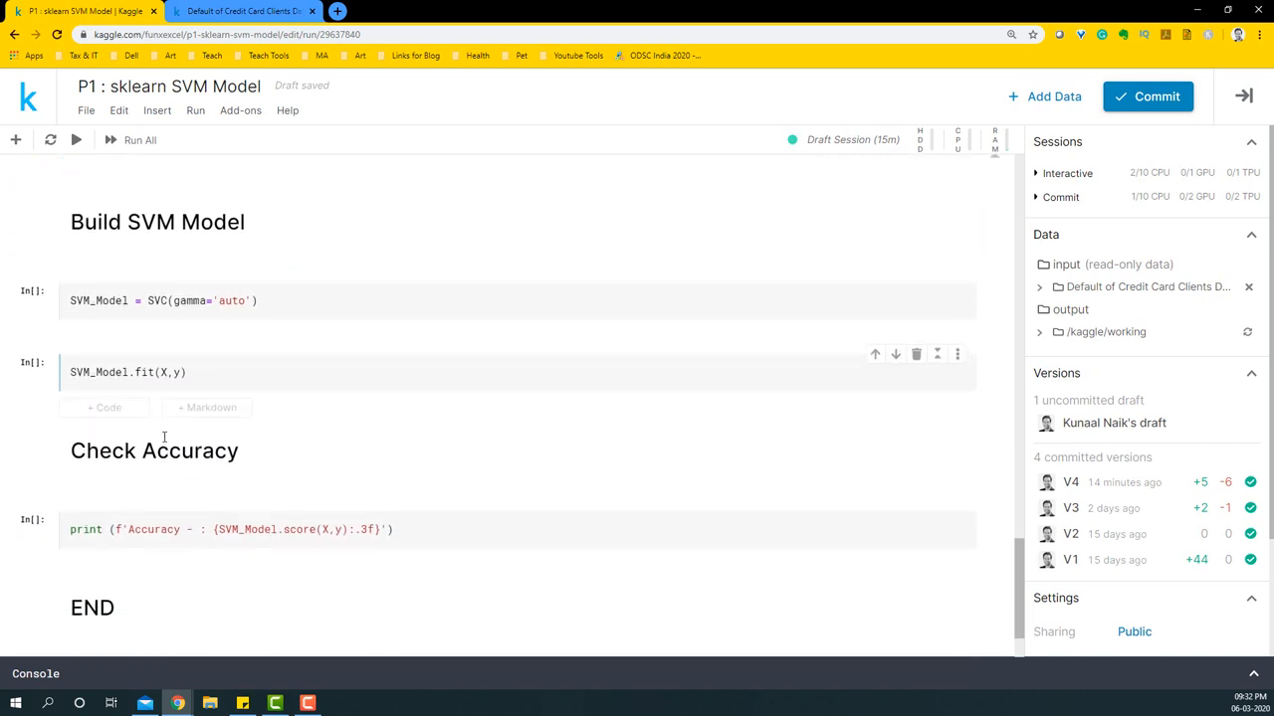
{"action": "left_click", "coordinate": [187, 301]}
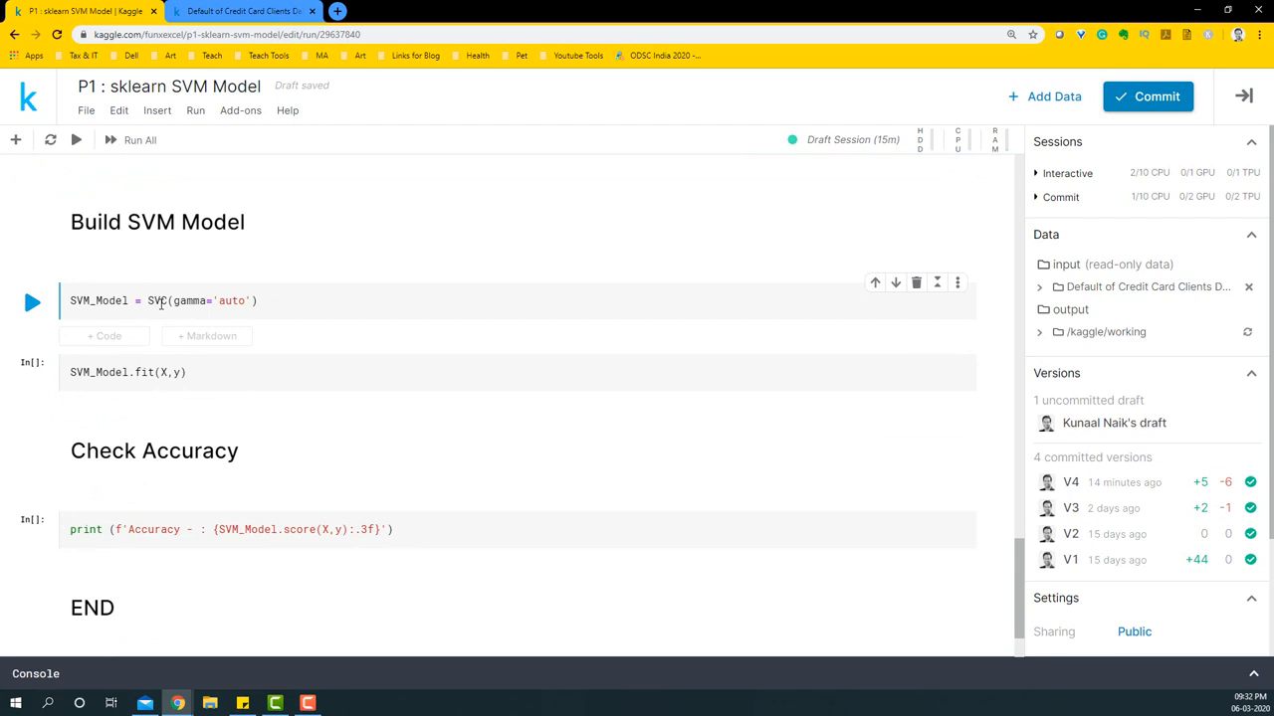
{"action": "left_click", "coordinate": [147, 300]}
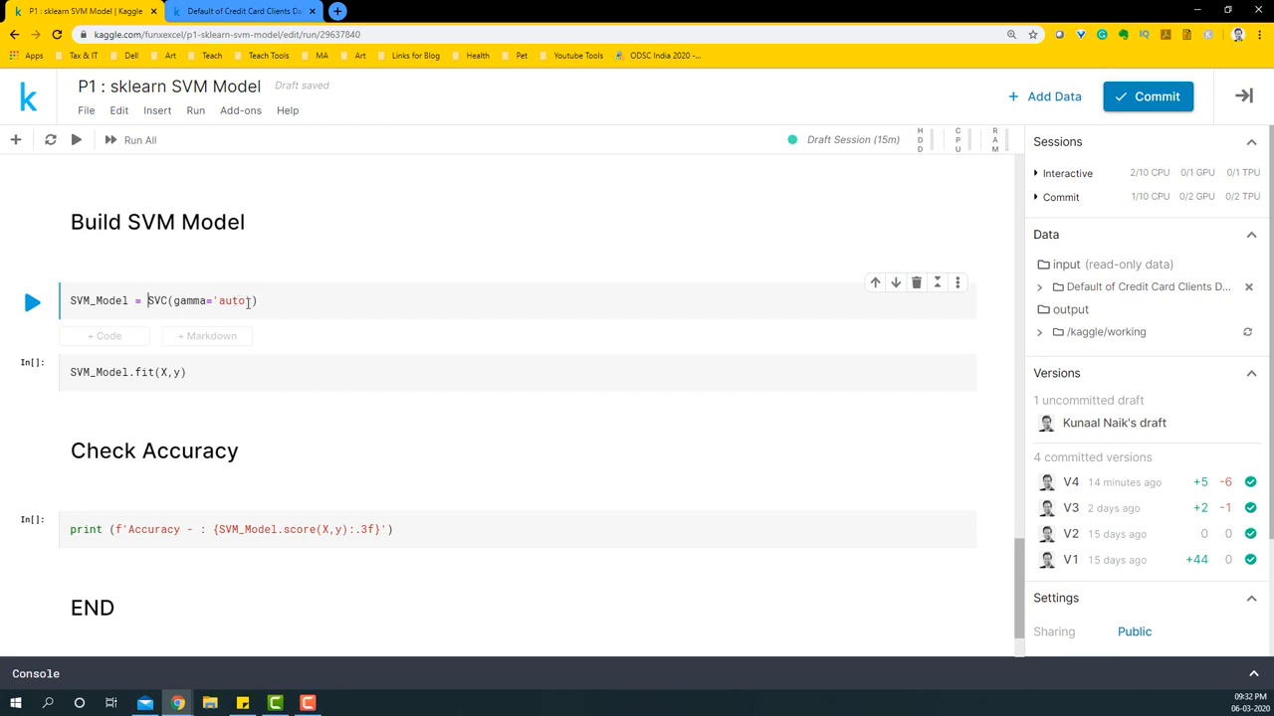
{"action": "left_click", "coordinate": [128, 372]}
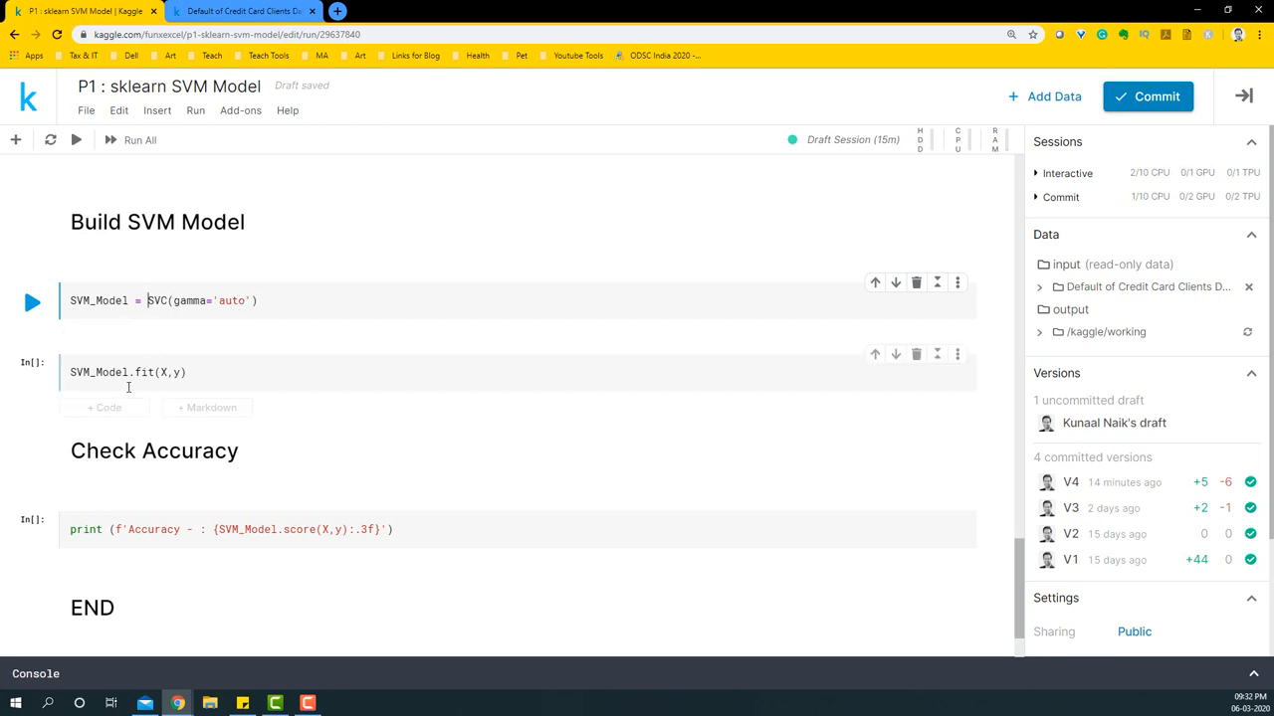
{"action": "left_click", "coordinate": [127, 373]}
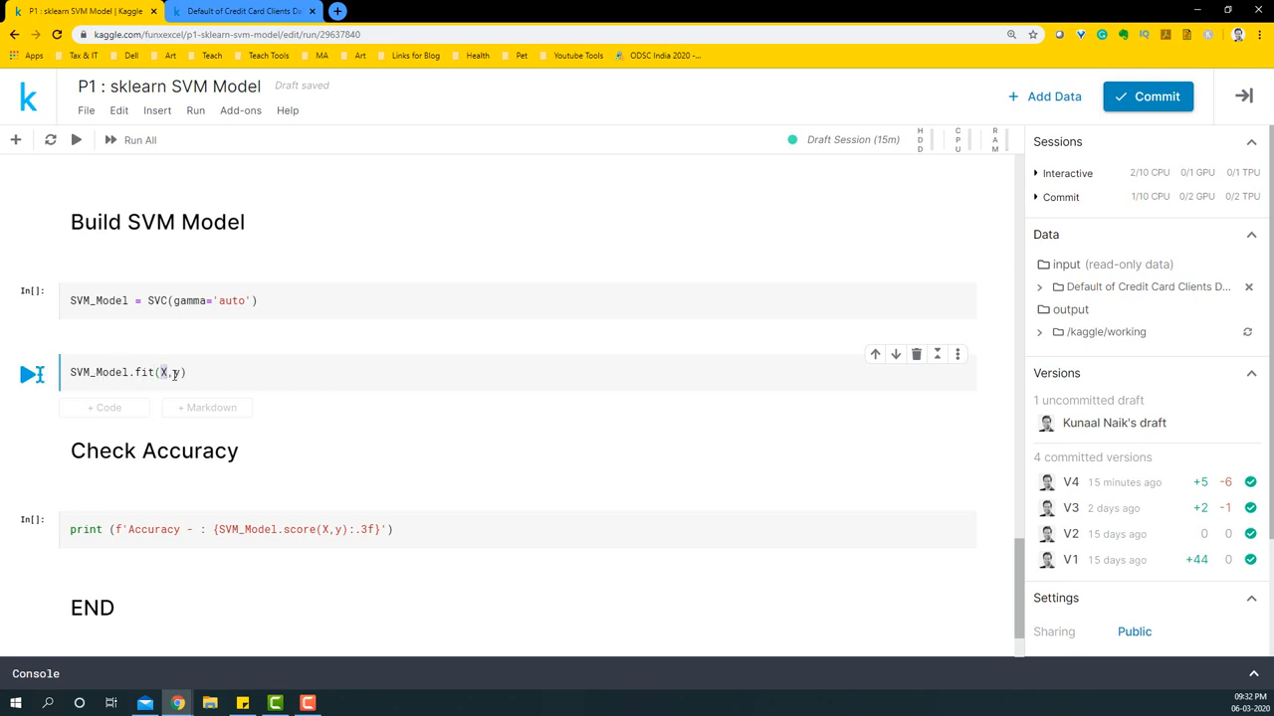
{"action": "left_click", "coordinate": [129, 301]}
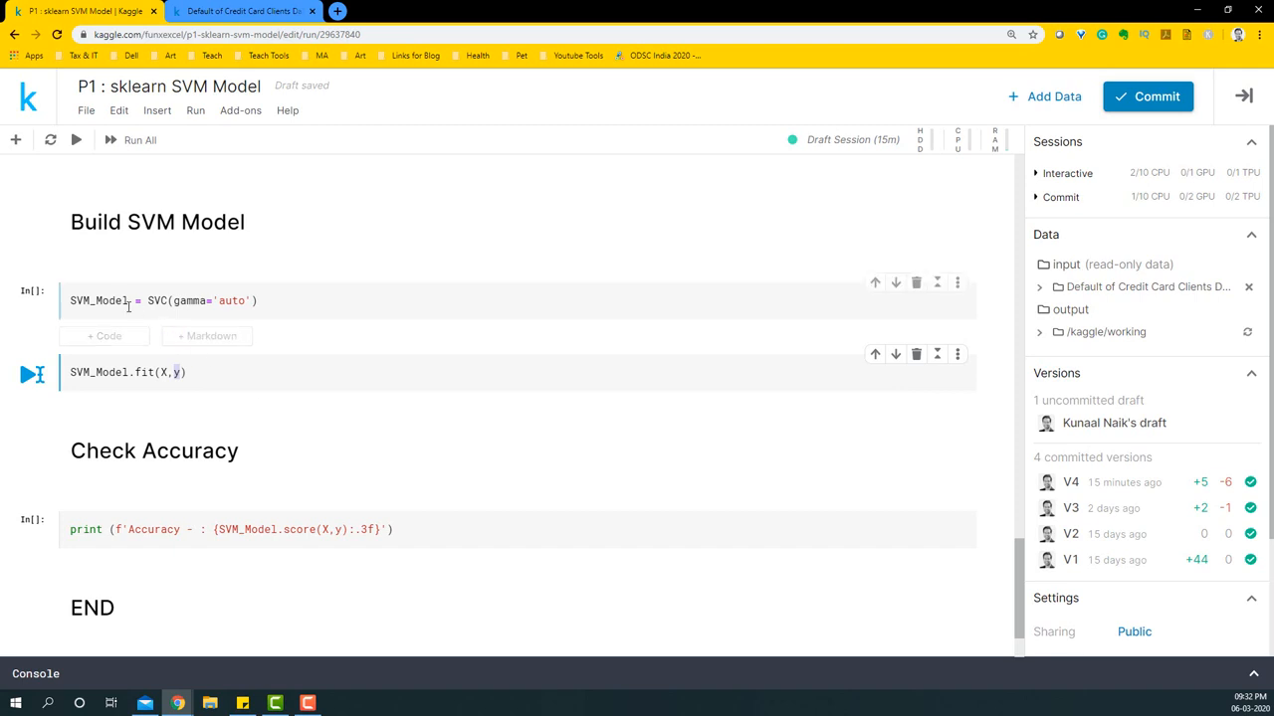
{"action": "left_click", "coordinate": [76, 139]}
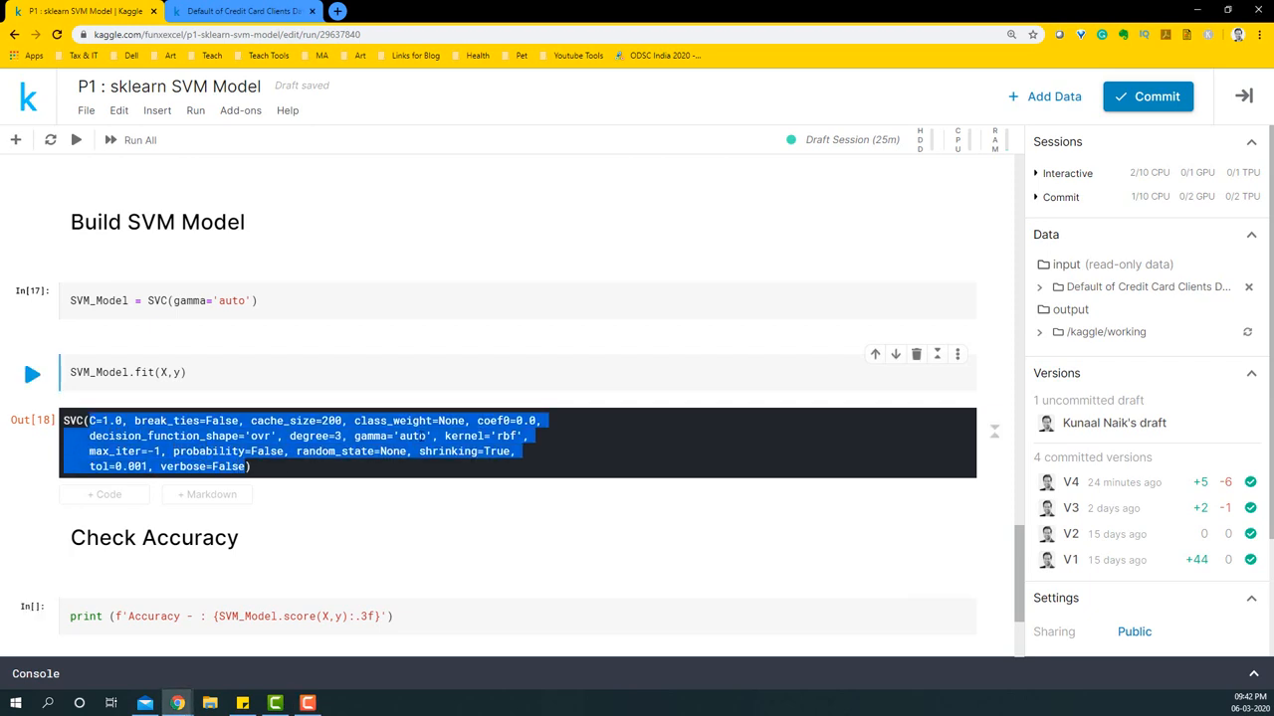
Run the SVM_Model.score print cell, reporting accuracy 0.993
{"action": "double_click", "coordinate": [462, 436]}
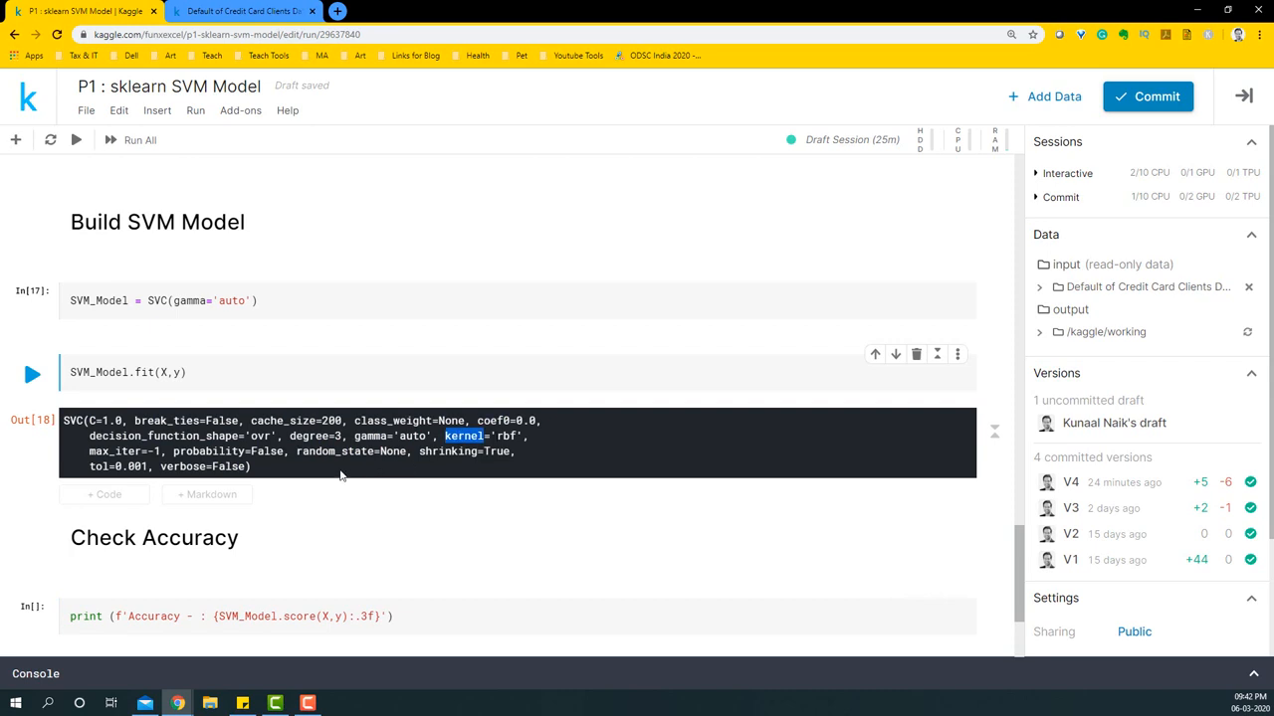
{"action": "mouse_move", "coordinate": [257, 482]}
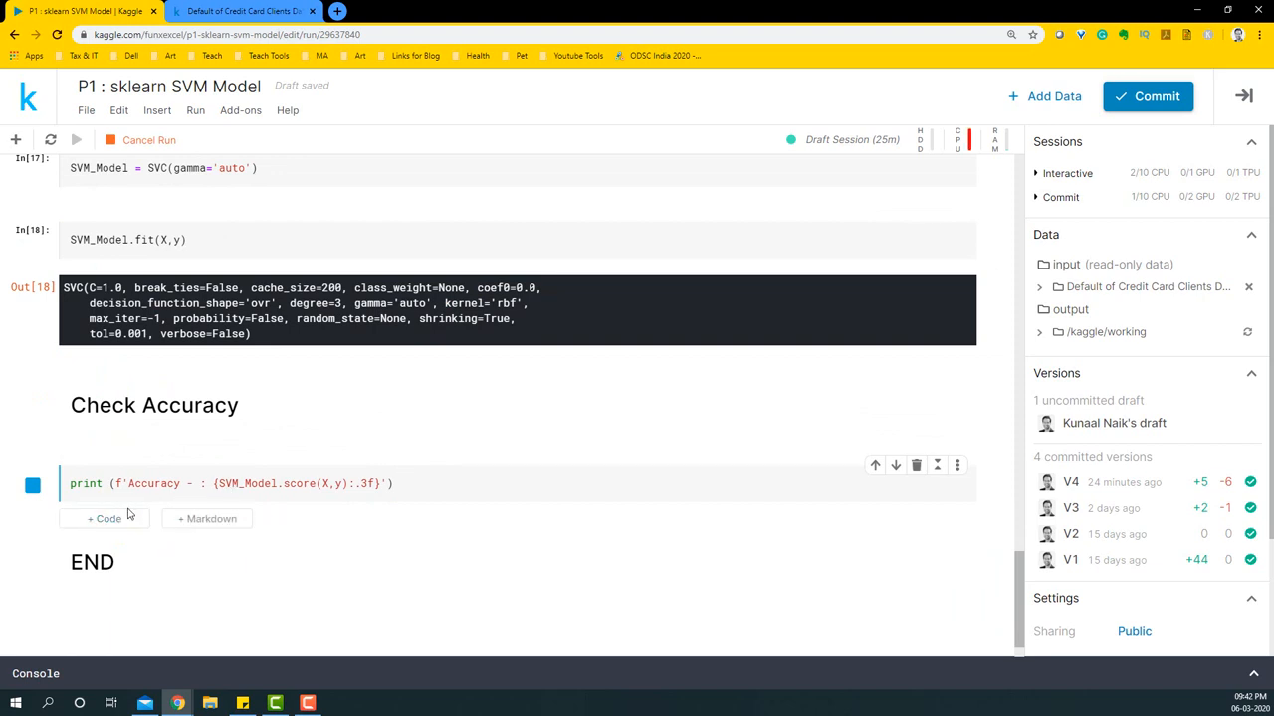
{"action": "left_click", "coordinate": [32, 484]}
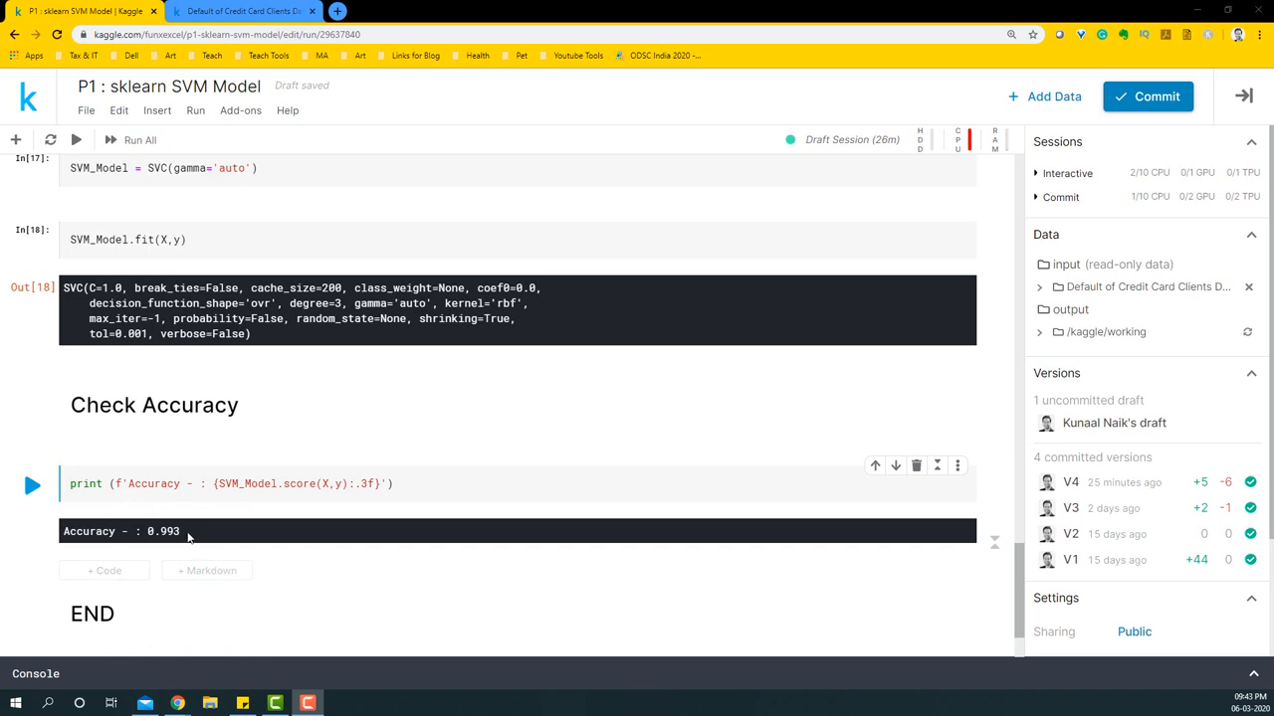